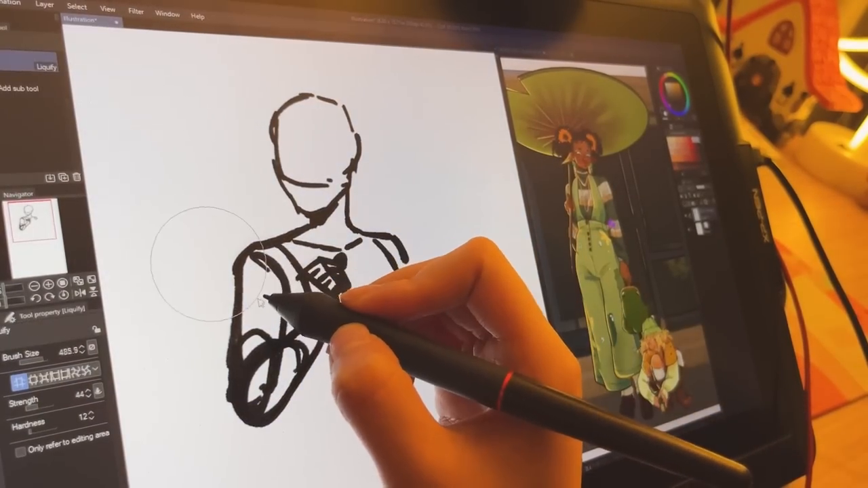
Nudge the torso outline downward with Liquify so the shoulders and torso proportions read correctly
{"action": "left_click_drag", "start_coordinate": [264, 298], "coordinate": [265, 346]}
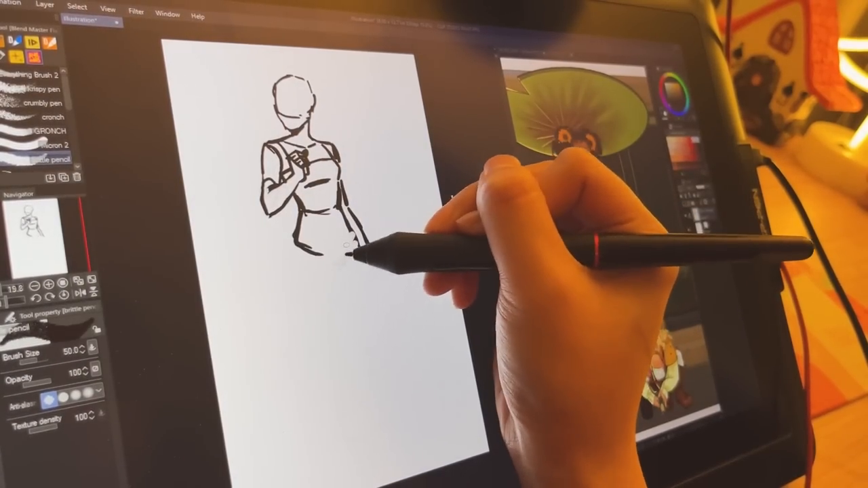
Sketch the waist-and-hip line and the lower leg down to the foot with the pencil brush
{"action": "left_click_drag", "start_coordinate": [346, 255], "coordinate": [369, 261]}
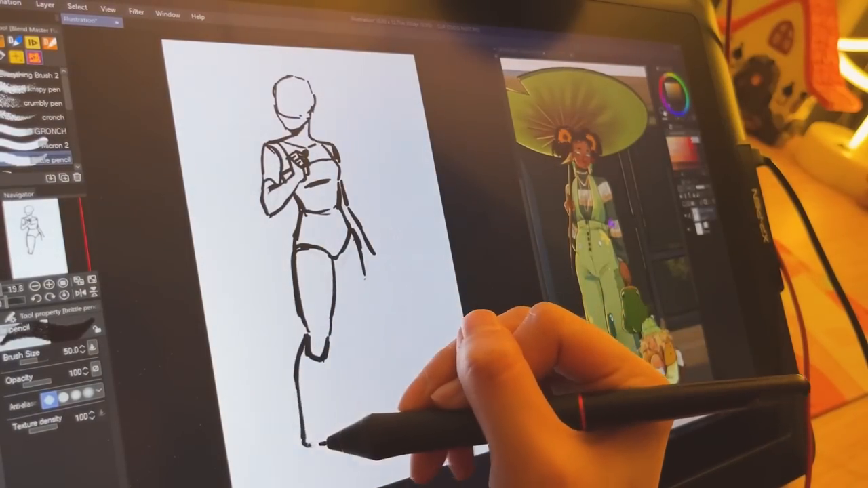
{"action": "left_click_drag", "start_coordinate": [314, 352], "coordinate": [319, 437]}
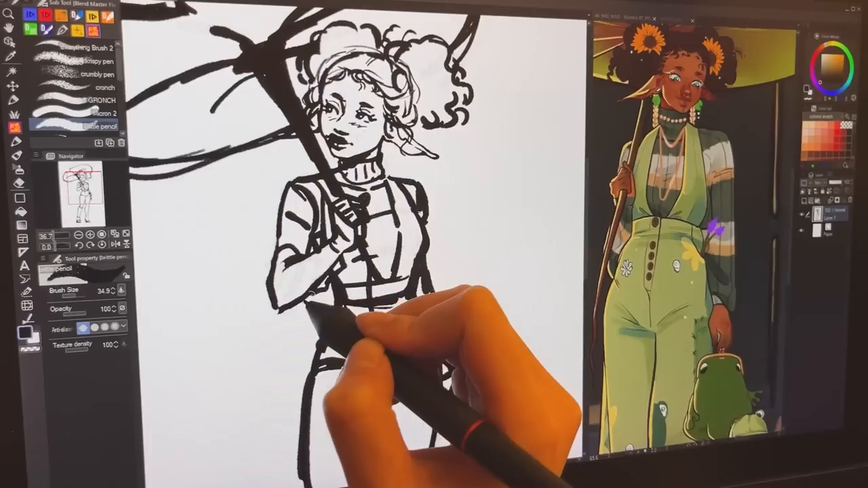
Ink the outfit lines across the torso and a contour line on the trouser leg with the G-pen
{"action": "left_click_drag", "start_coordinate": [352, 311], "coordinate": [312, 285]}
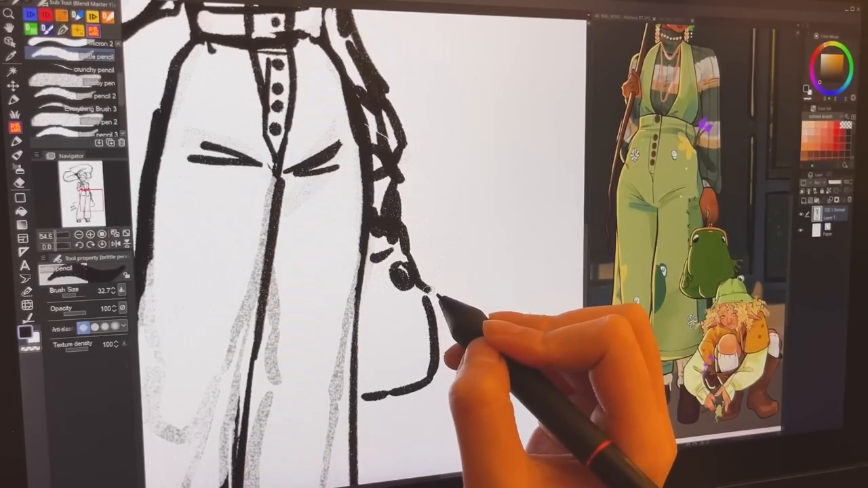
{"action": "left_click_drag", "start_coordinate": [427, 288], "coordinate": [461, 305]}
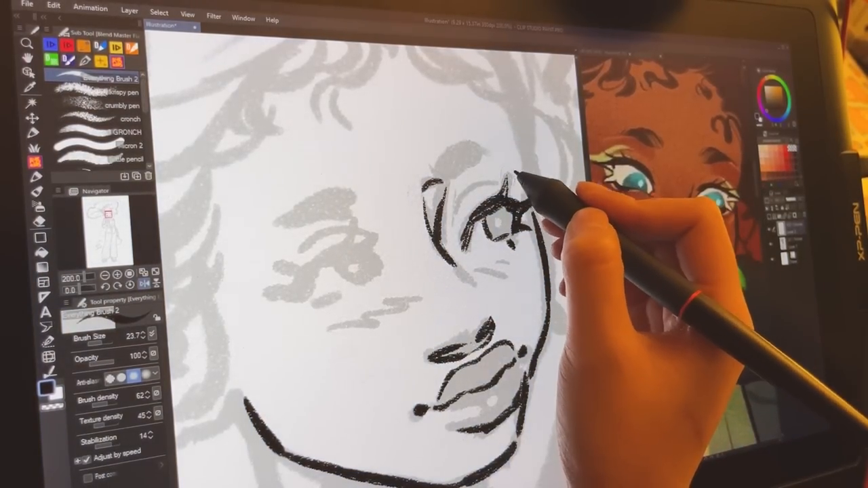
Ink the spiky lashes around the first eye on the line layer
{"action": "left_click_drag", "start_coordinate": [529, 176], "coordinate": [475, 203]}
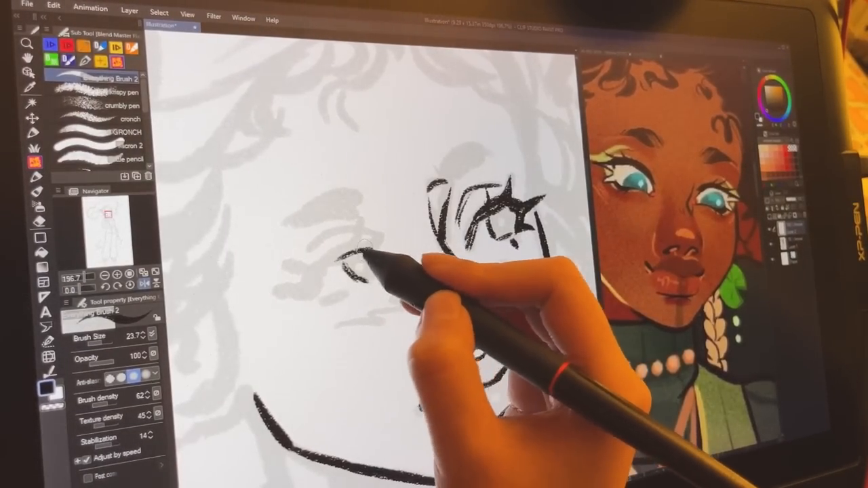
Ink the outer edge of the eye and the cheek line beside it
{"action": "left_click_drag", "start_coordinate": [359, 250], "coordinate": [312, 285]}
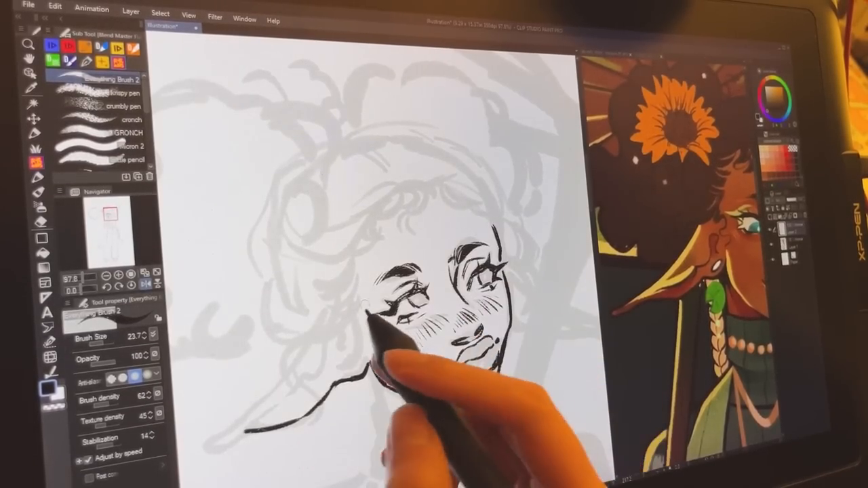
{"action": "left_click_drag", "start_coordinate": [379, 319], "coordinate": [230, 414]}
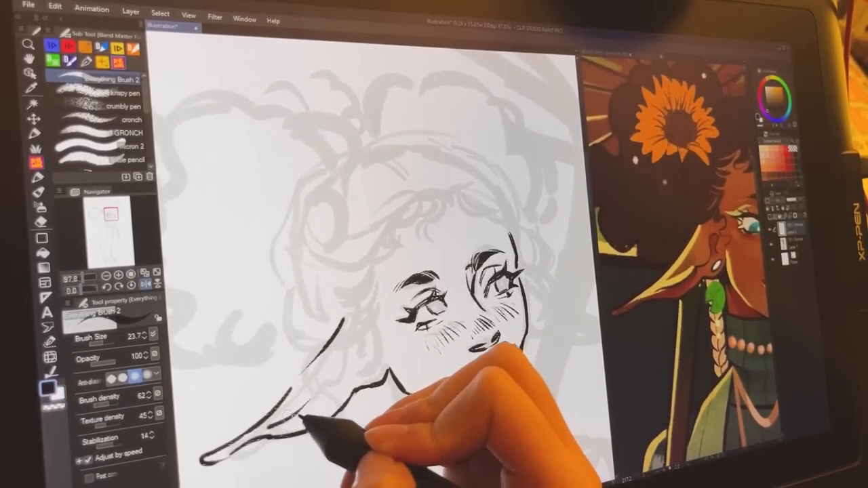
Ink an outline stroke below the girl's face toward the shoulder
{"action": "left_click_drag", "start_coordinate": [305, 433], "coordinate": [366, 346]}
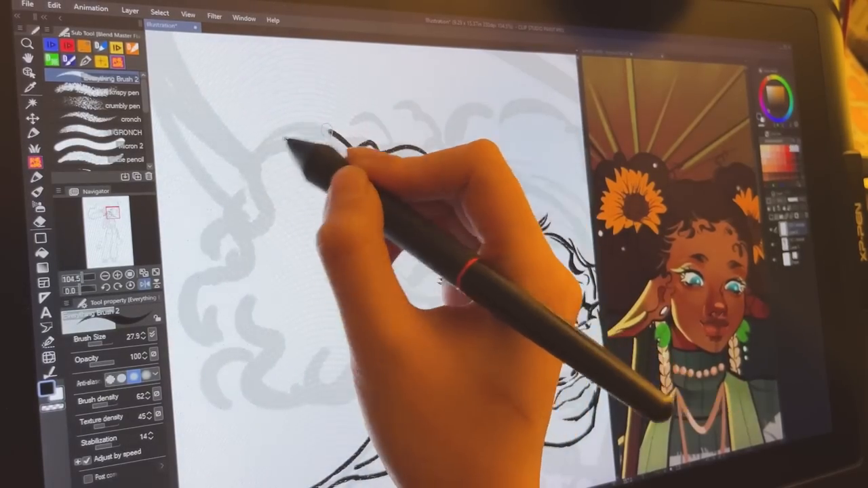
{"action": "left_click_drag", "start_coordinate": [325, 136], "coordinate": [257, 210]}
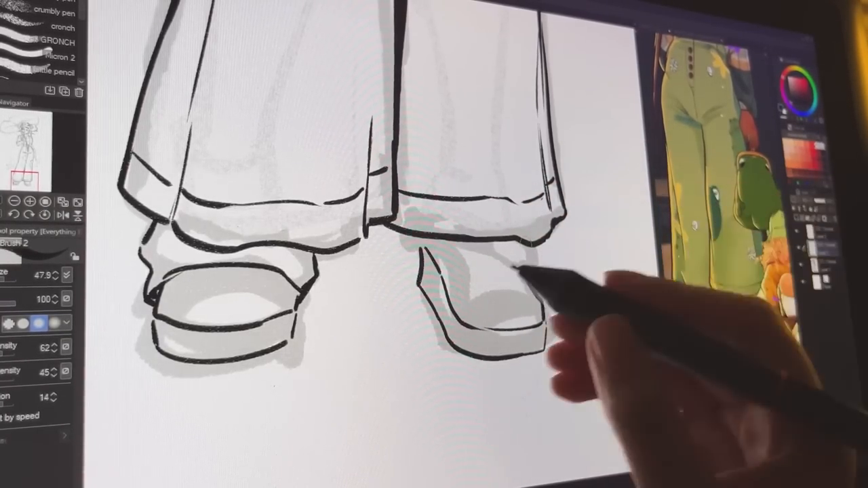
Brush a soft grey shadow stroke across the trouser hem on the shading layer
{"action": "left_click_drag", "start_coordinate": [434, 241], "coordinate": [515, 272]}
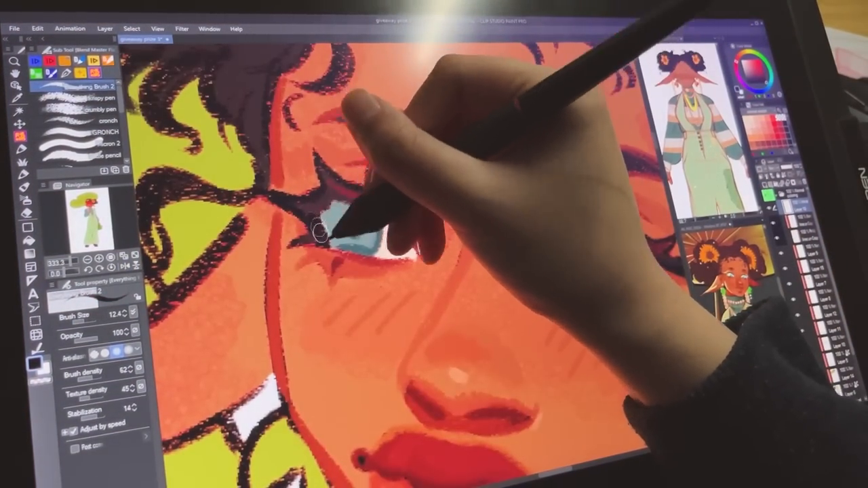
Paint a light blue stroke up through the eye with the textured brush
{"action": "left_click_drag", "start_coordinate": [325, 231], "coordinate": [325, 190]}
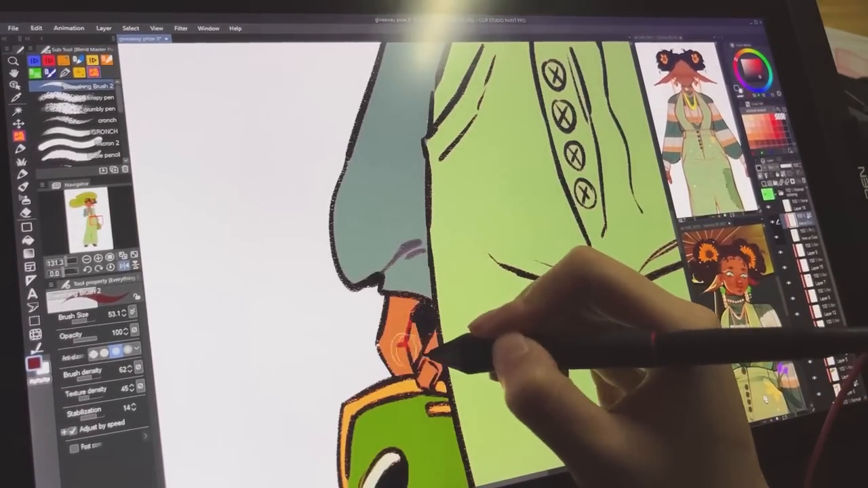
Paint dark shading along the edge of the green coat sleeve
{"action": "left_click_drag", "start_coordinate": [407, 332], "coordinate": [421, 366]}
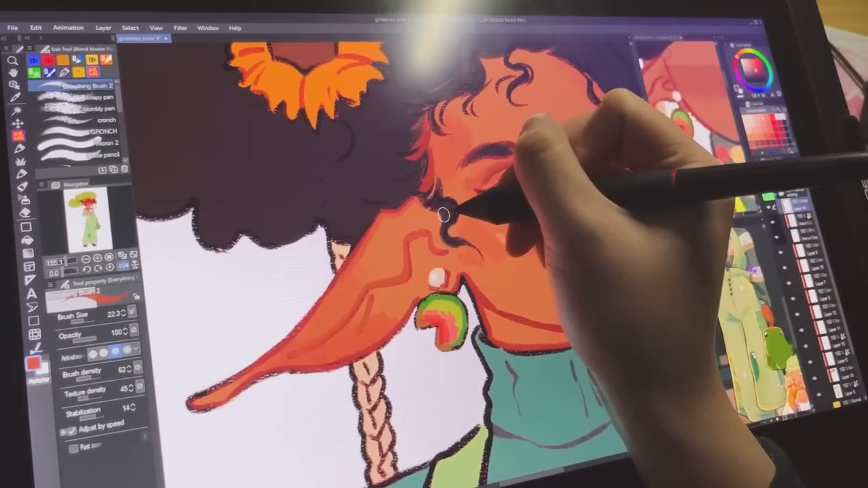
Draw a dark curl strand beside the cheek near the ear
{"action": "left_click_drag", "start_coordinate": [445, 217], "coordinate": [366, 319]}
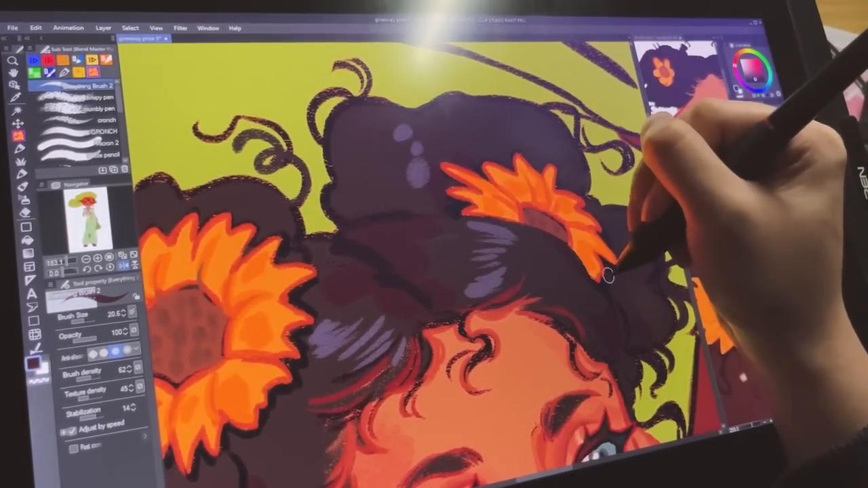
Dab a light purple highlight onto the dark hair beside the sunflowers
{"action": "left_click", "coordinate": [95, 109]}
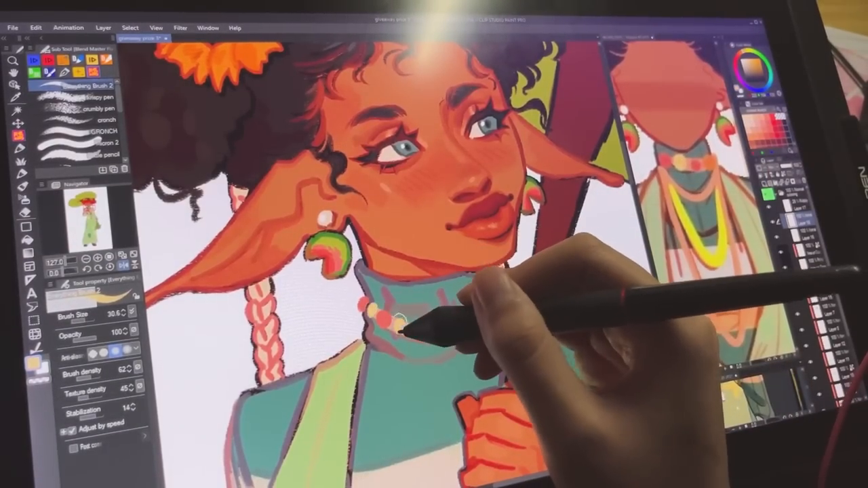
Brush a refining stroke across the teal turtleneck collar and neck beads
{"action": "left_click_drag", "start_coordinate": [400, 325], "coordinate": [481, 305]}
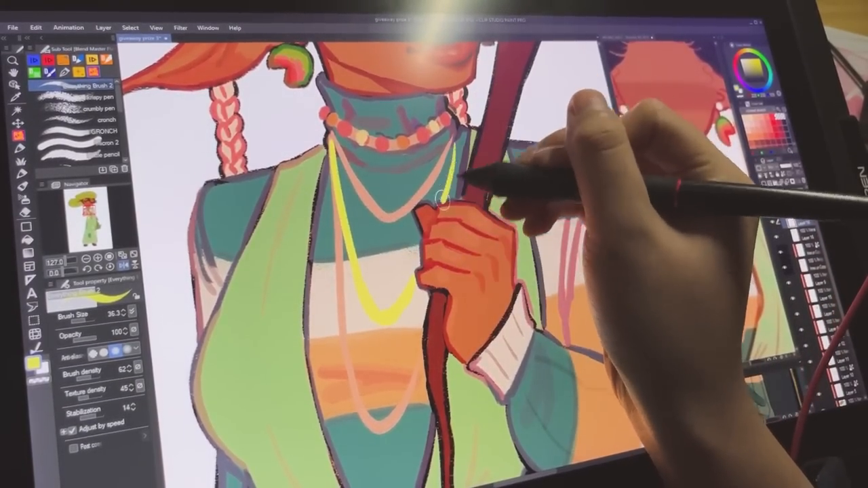
Draw a yellow necklace strand hanging down over the green vest
{"action": "left_click_drag", "start_coordinate": [441, 196], "coordinate": [359, 264]}
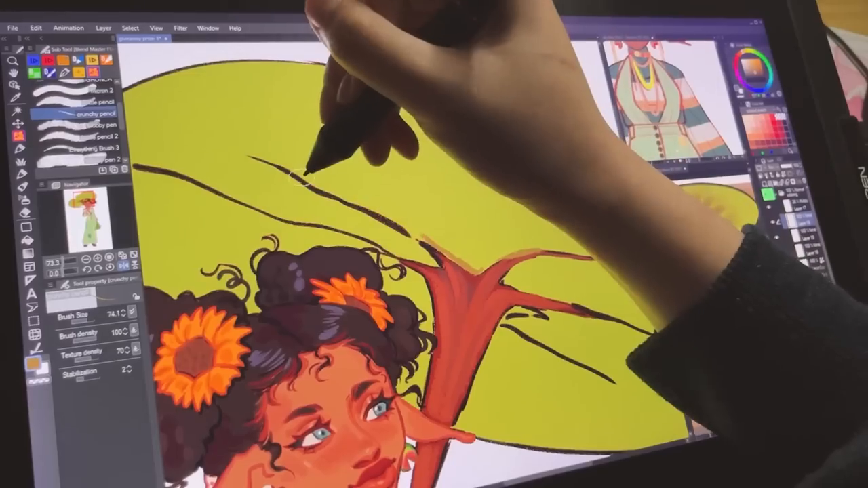
Stroke a light tan highlight along a rib of the lily pad umbrella
{"action": "left_click_drag", "start_coordinate": [305, 169], "coordinate": [576, 325]}
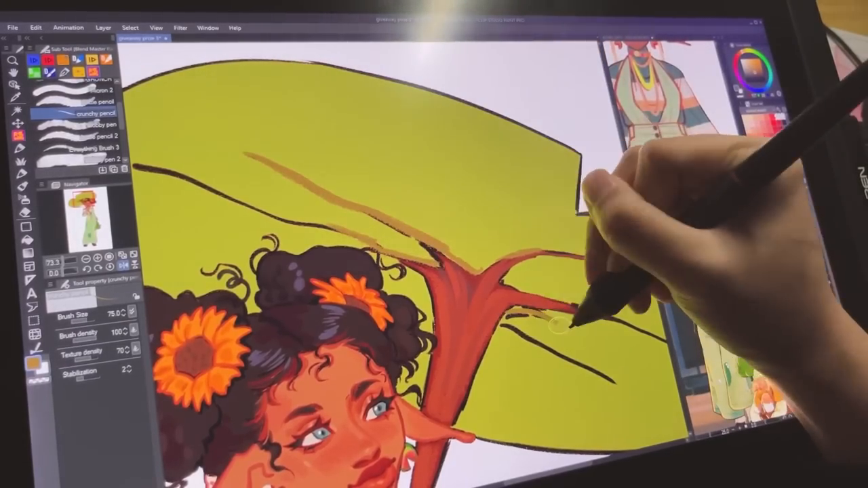